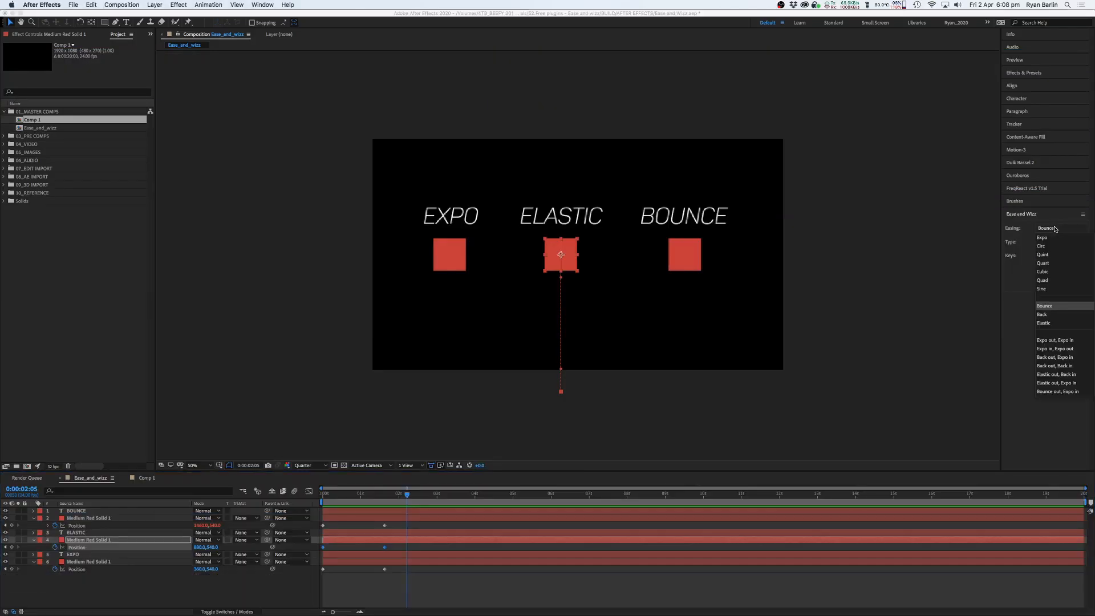
Ease the ELASTIC square's Position keyframes with Elastic easing, In + Out
click(1044, 323)
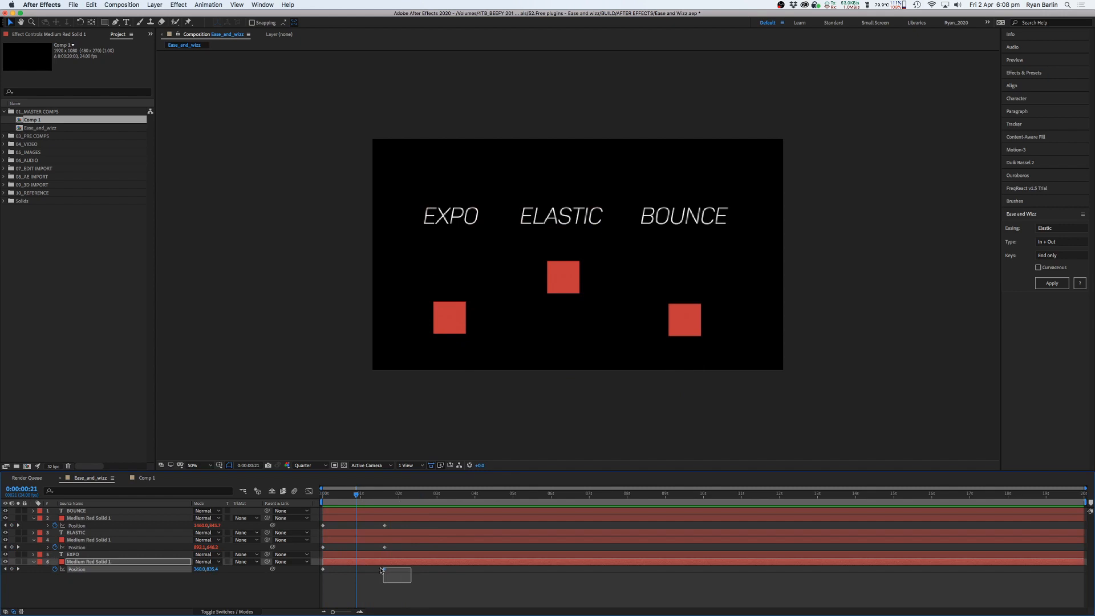
Switch the Easing dropdown to Expo for the EXPO square's Position keyframes
click(1056, 228)
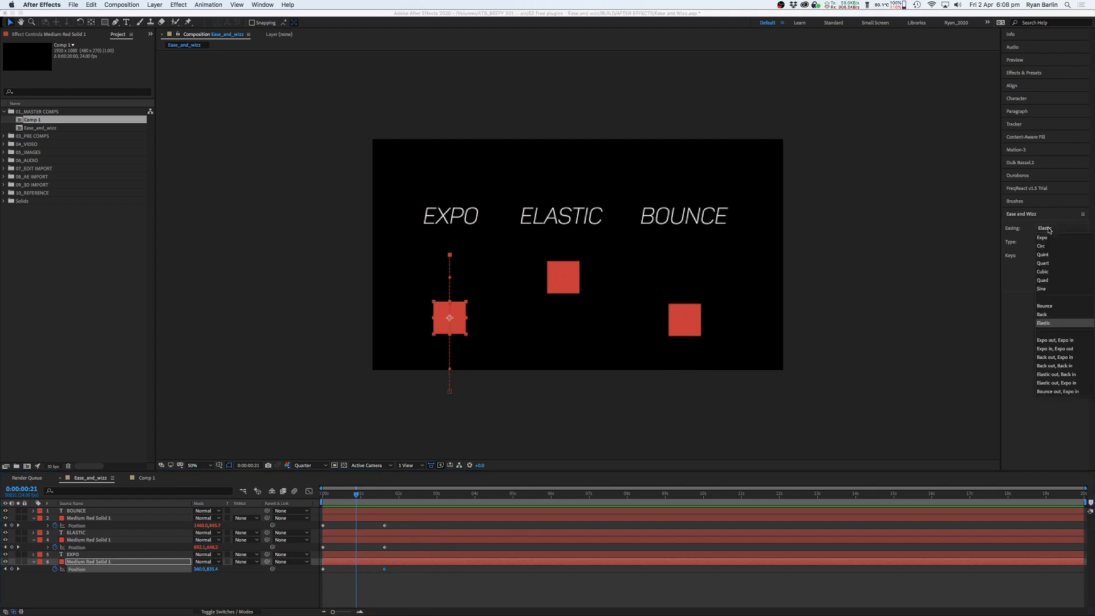
click(1041, 237)
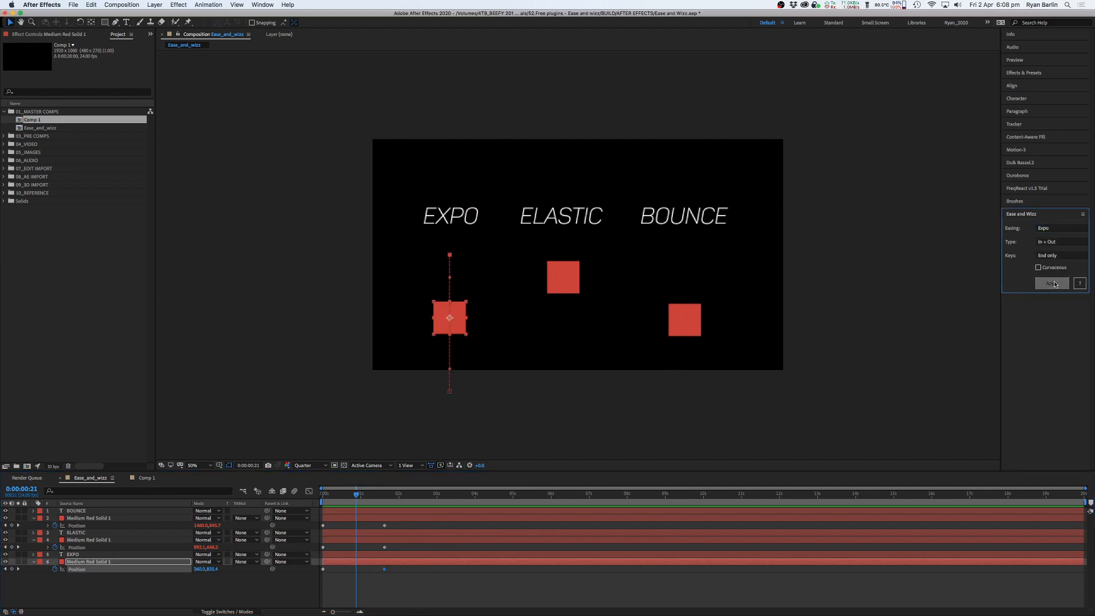